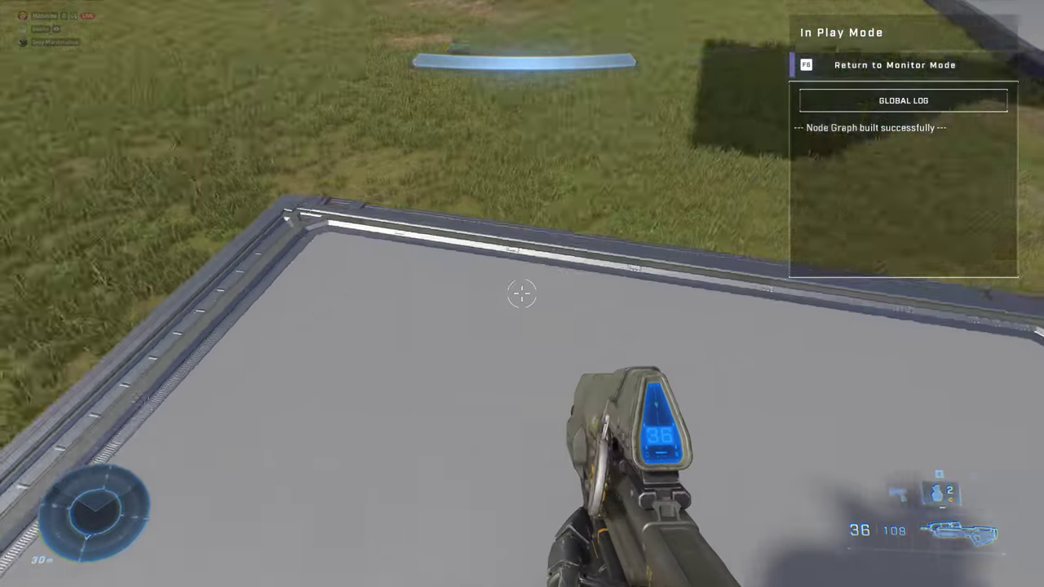
mouse_move(521, 293)
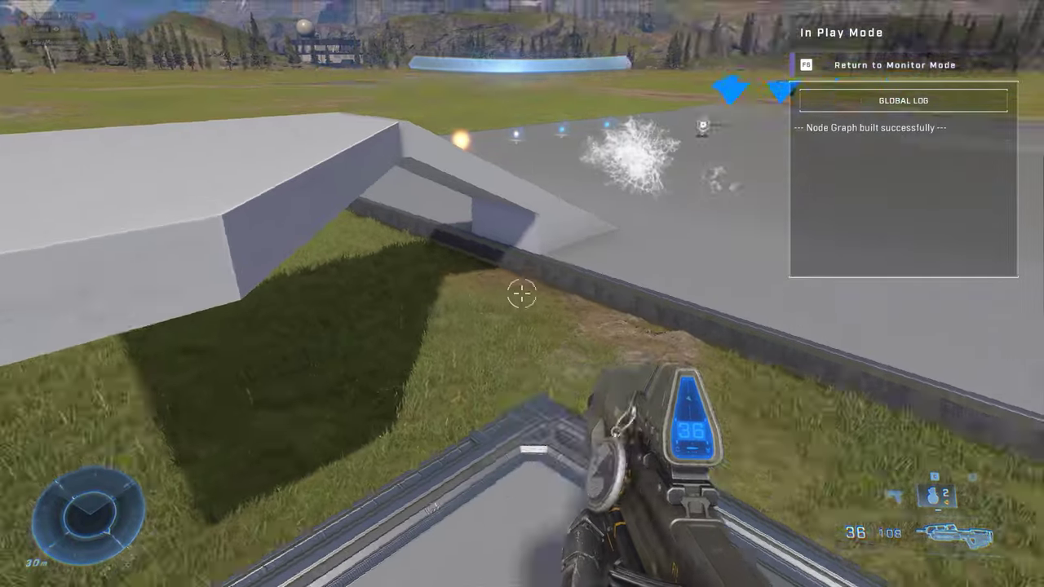
mouse_move(522, 294)
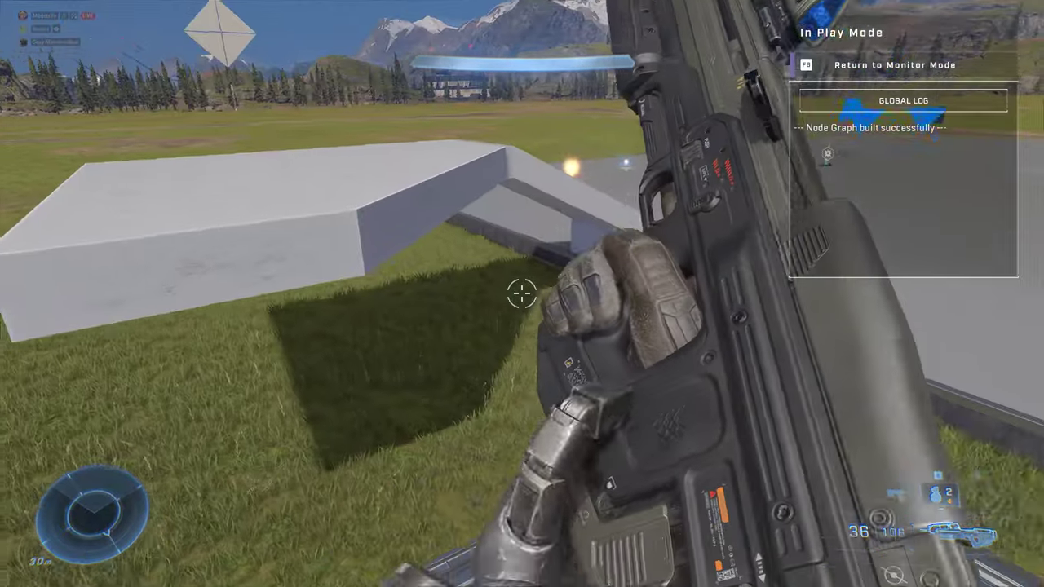
mouse_move(522, 294)
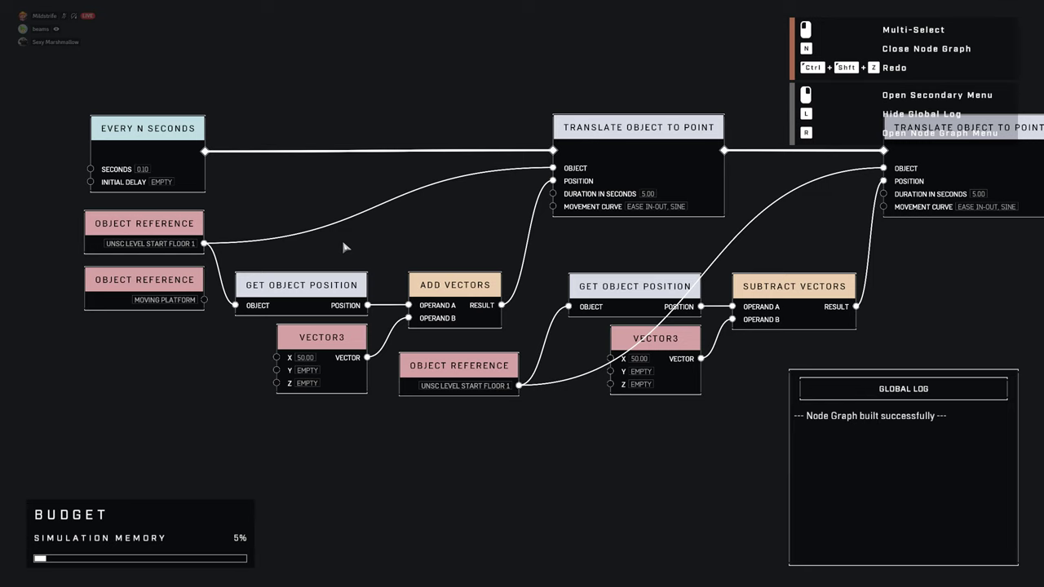
mouse_move(538, 236)
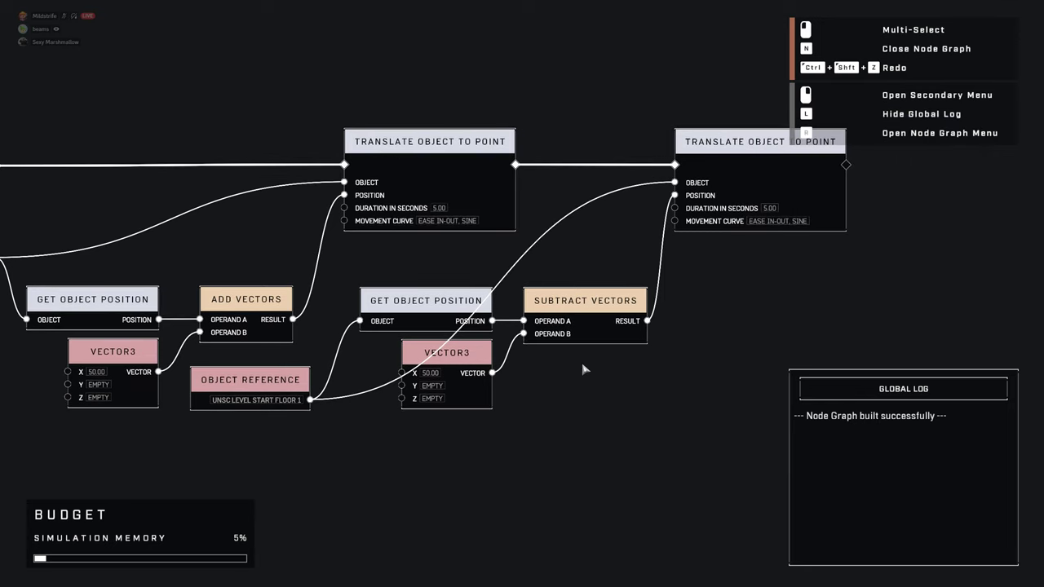
mouse_move(620, 368)
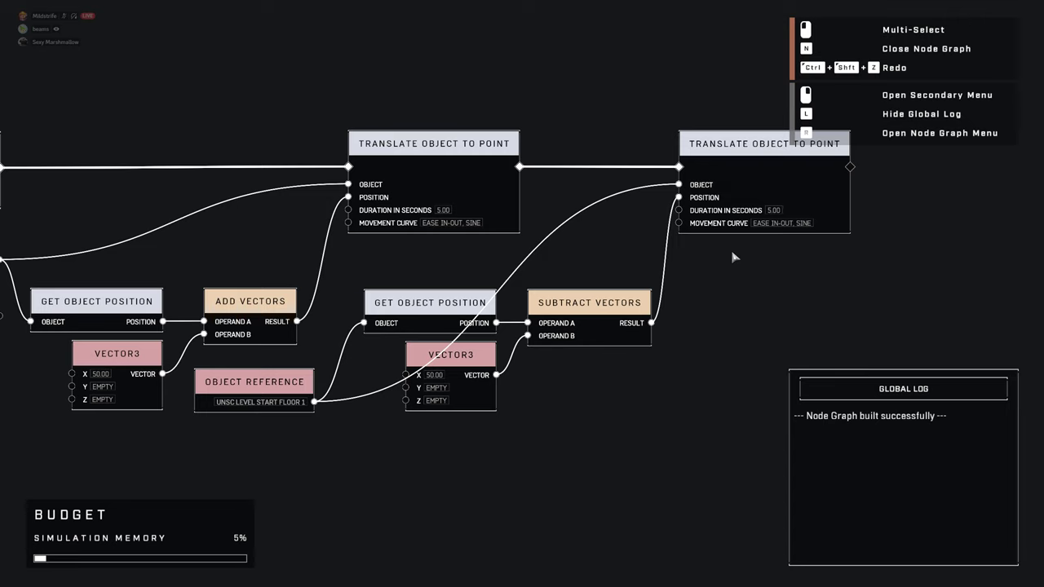
mouse_move(514, 167)
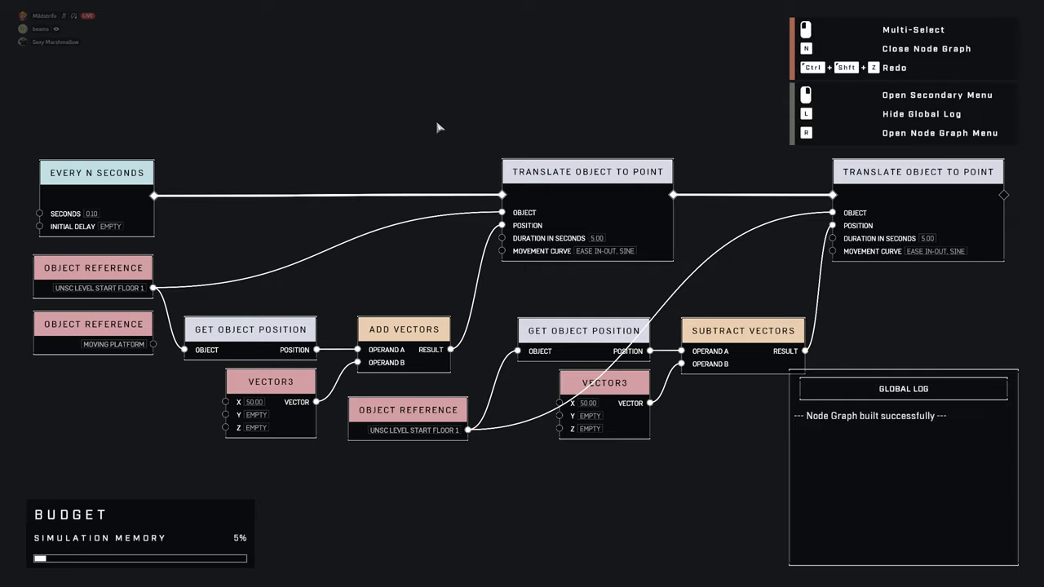
Review the node graph moving the platform 50 units out and back
key("n")
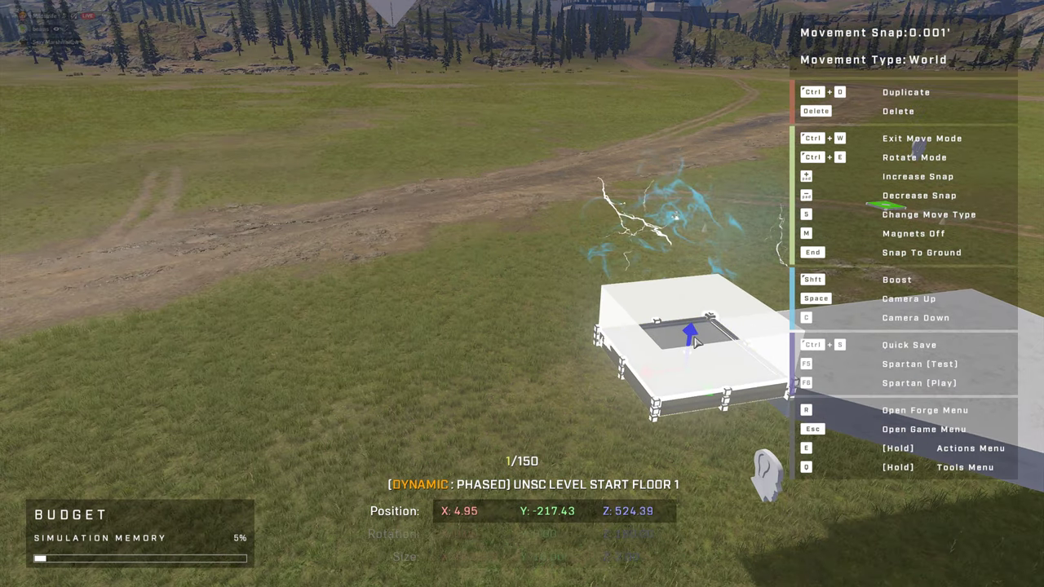
Inspect the UNSC Level Start Floor 1 platform on the grass in Monitor Mode
left_click_drag(689, 338, 684, 358)
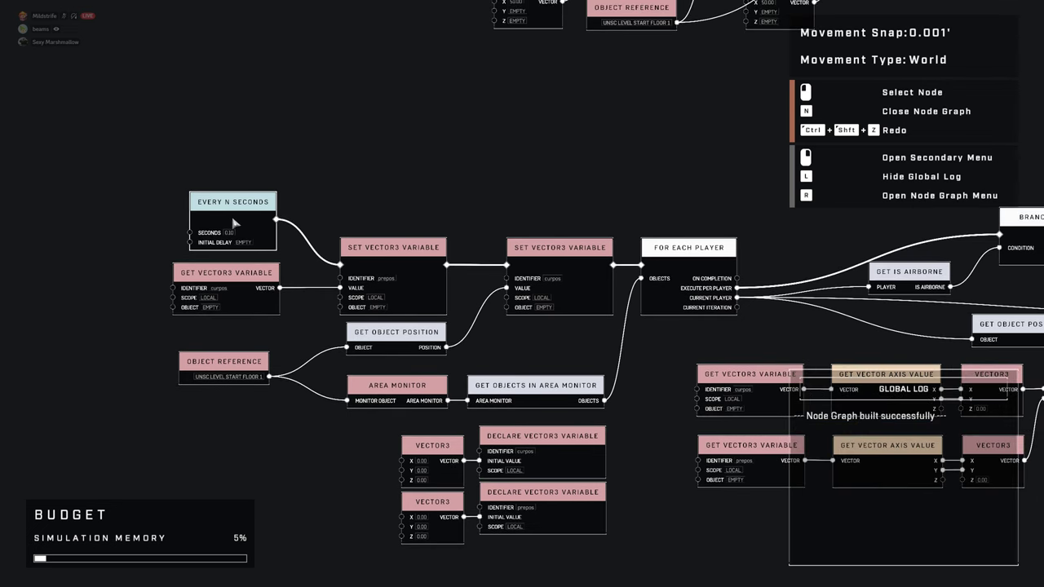
mouse_move(399, 287)
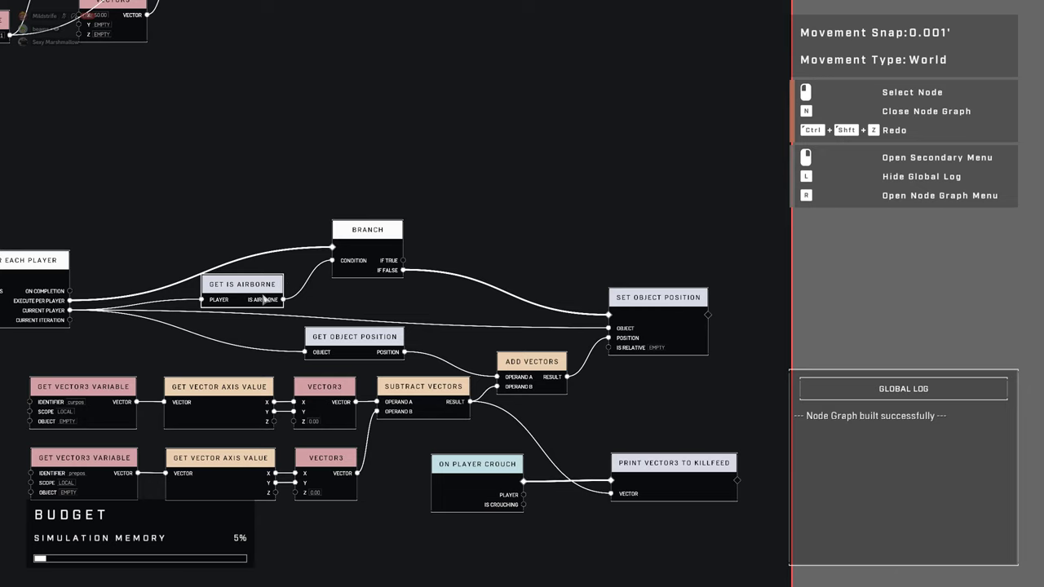
mouse_move(641, 330)
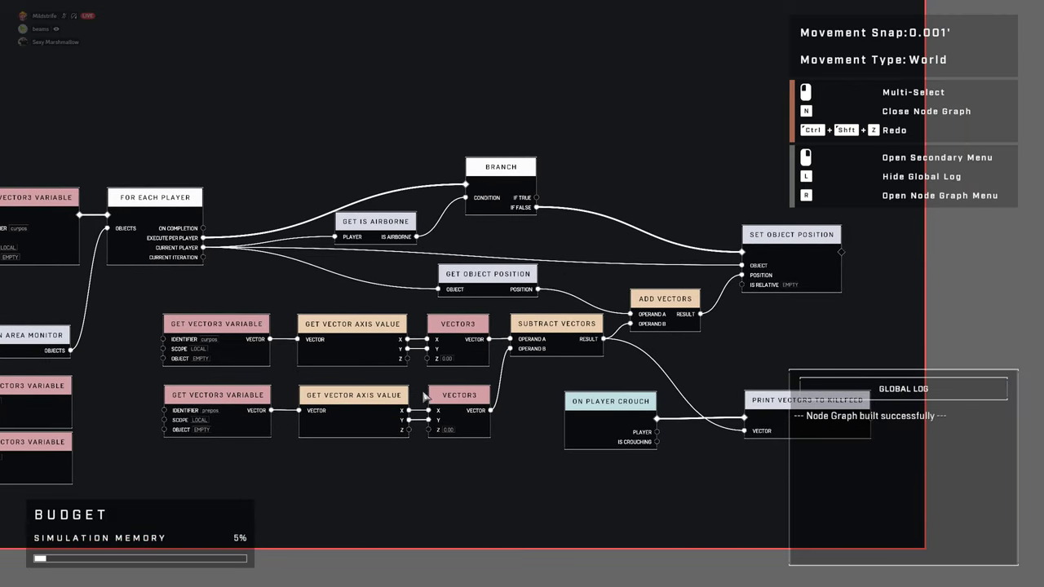
mouse_move(441, 430)
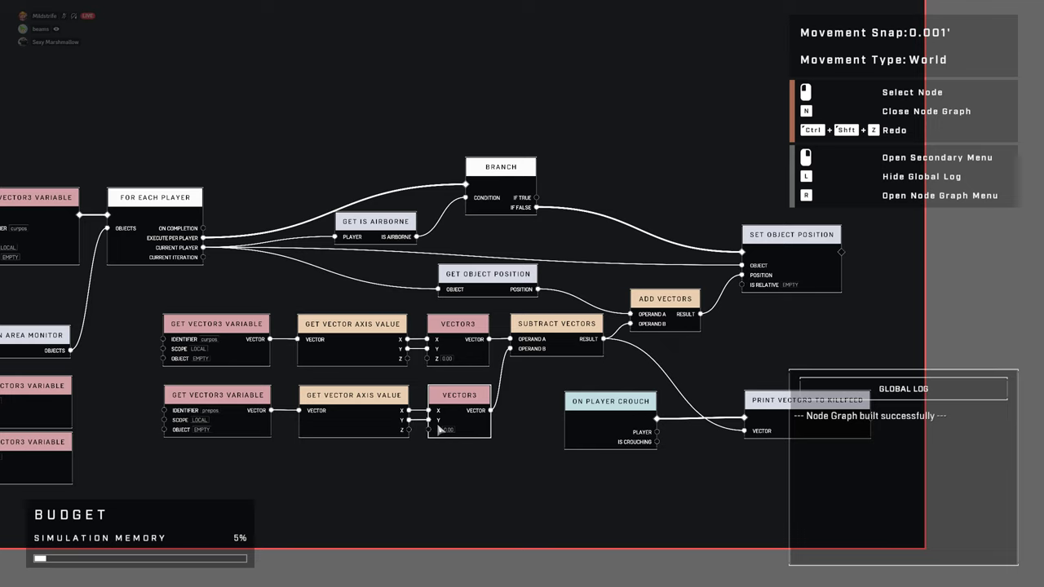
mouse_move(504, 408)
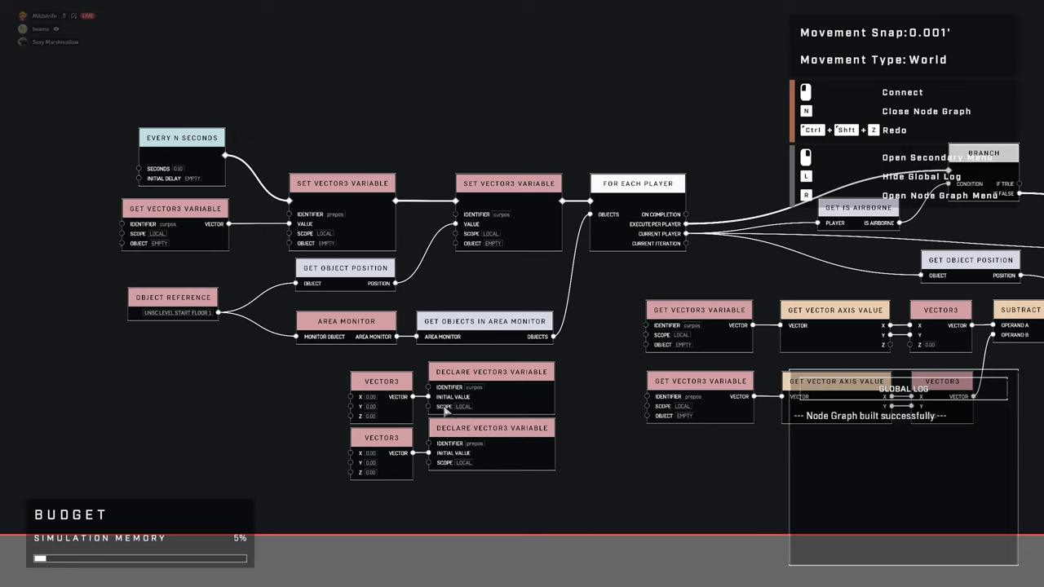
mouse_move(443, 460)
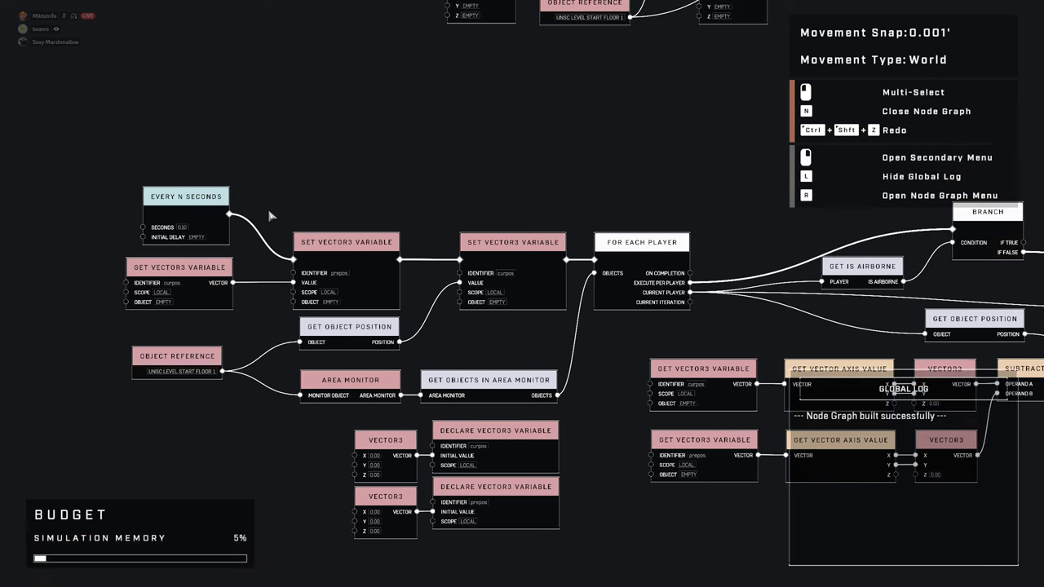
mouse_move(276, 208)
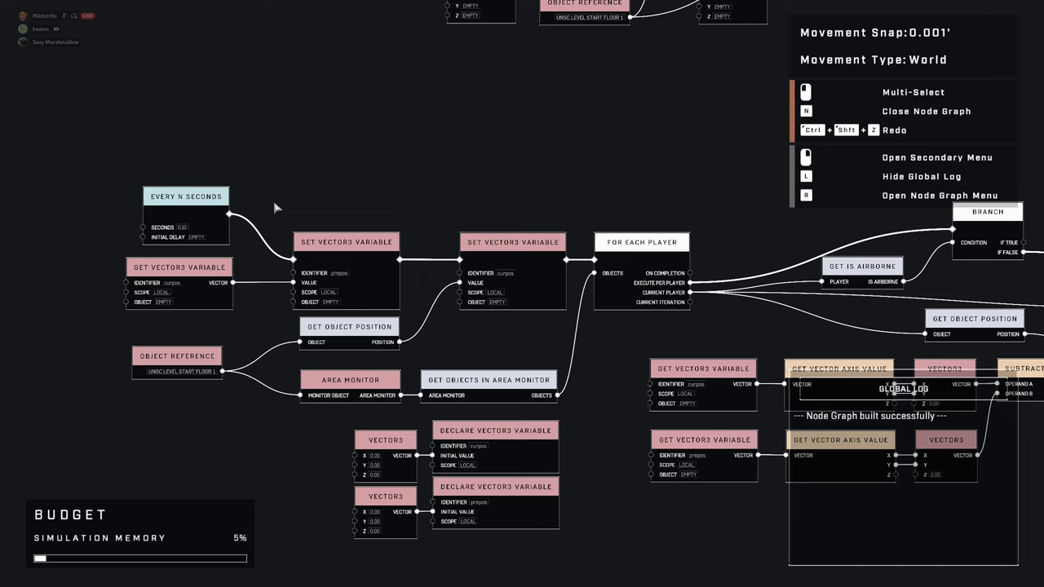
mouse_move(471, 164)
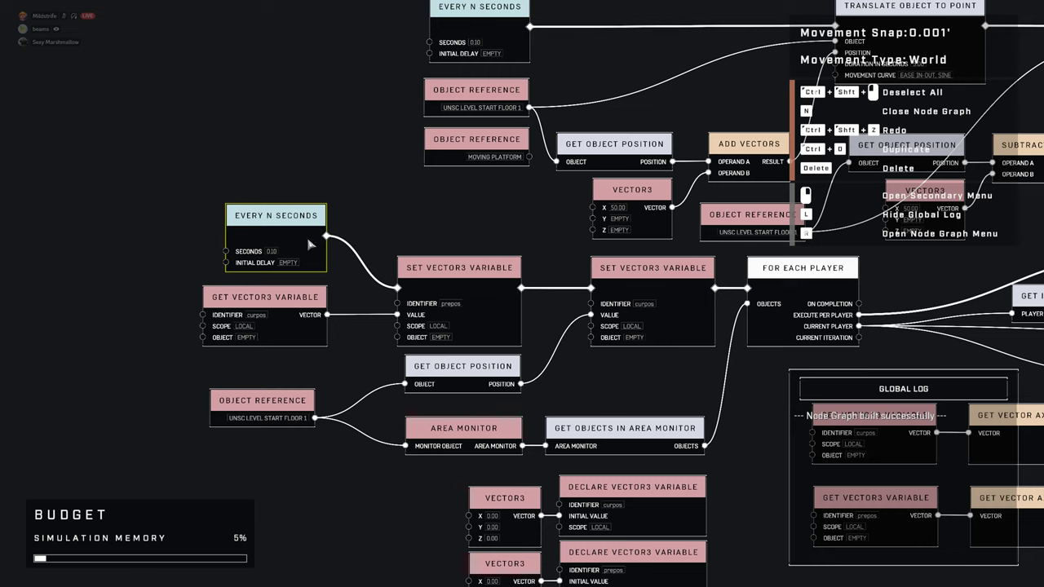
mouse_move(375, 234)
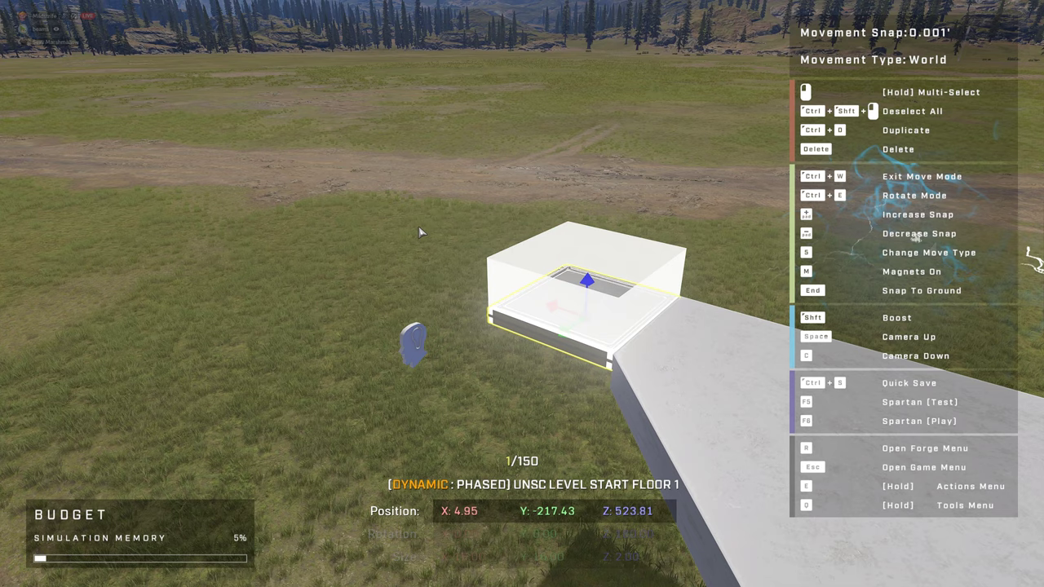
mouse_move(474, 290)
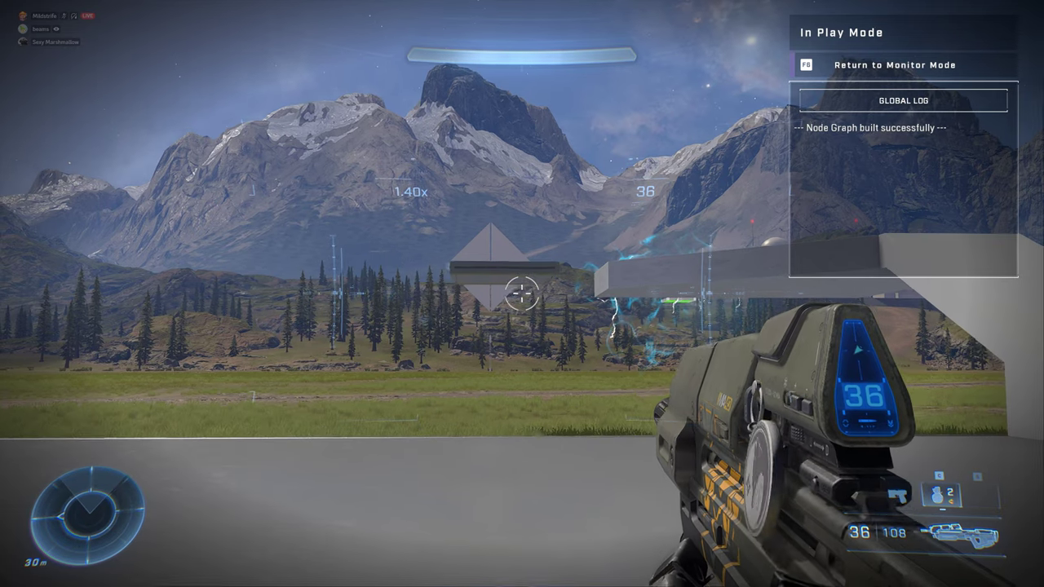
mouse_move(522, 293)
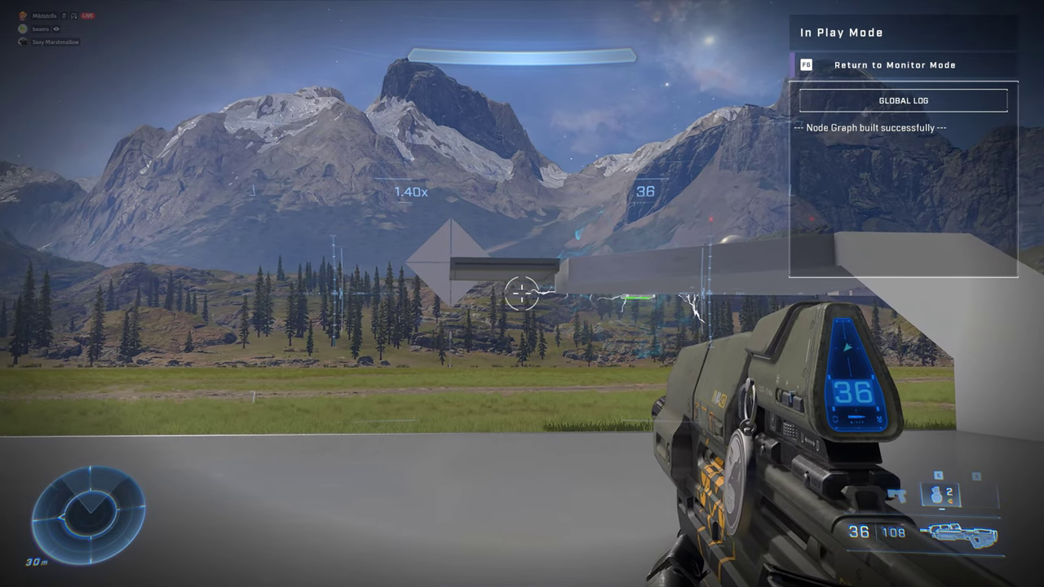